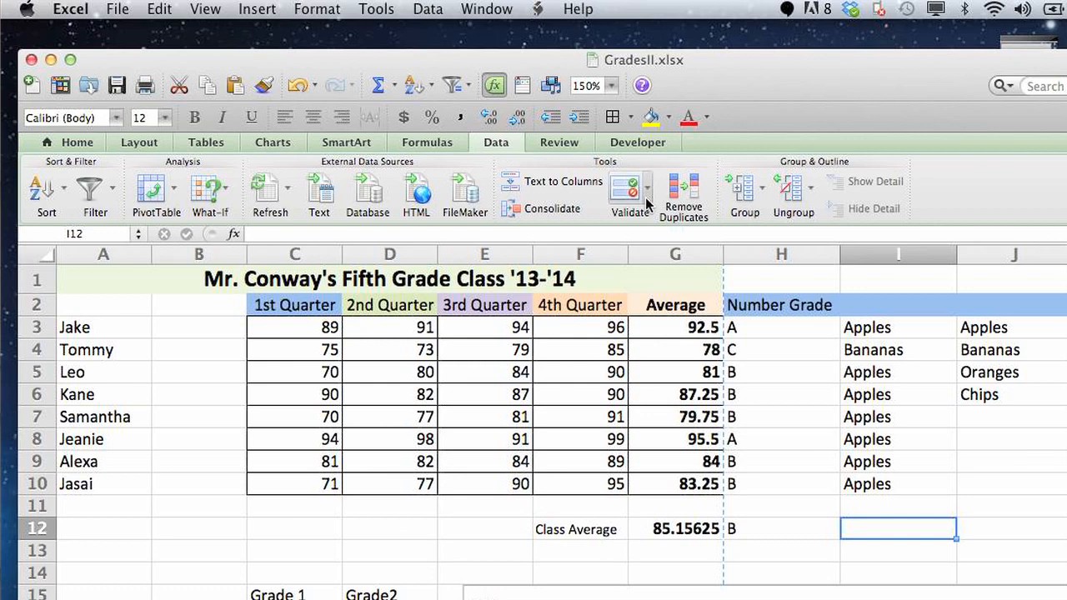
# With I12 selected, bring up the Data Validation settings and its list of allowed value types.
pyautogui.click(646, 190)
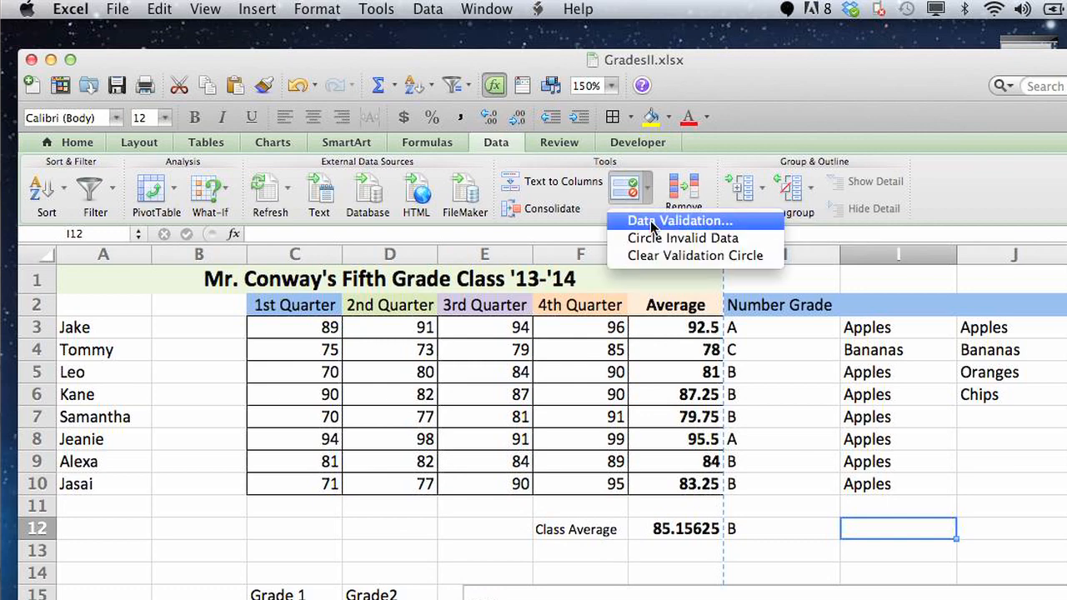
pyautogui.click(677, 220)
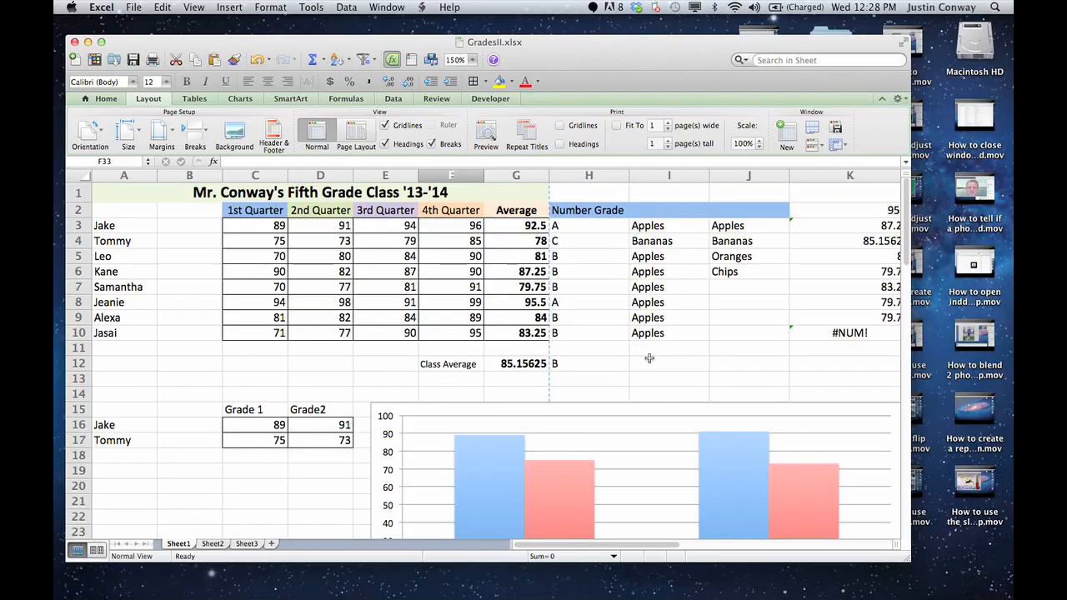
pyautogui.click(668, 363)
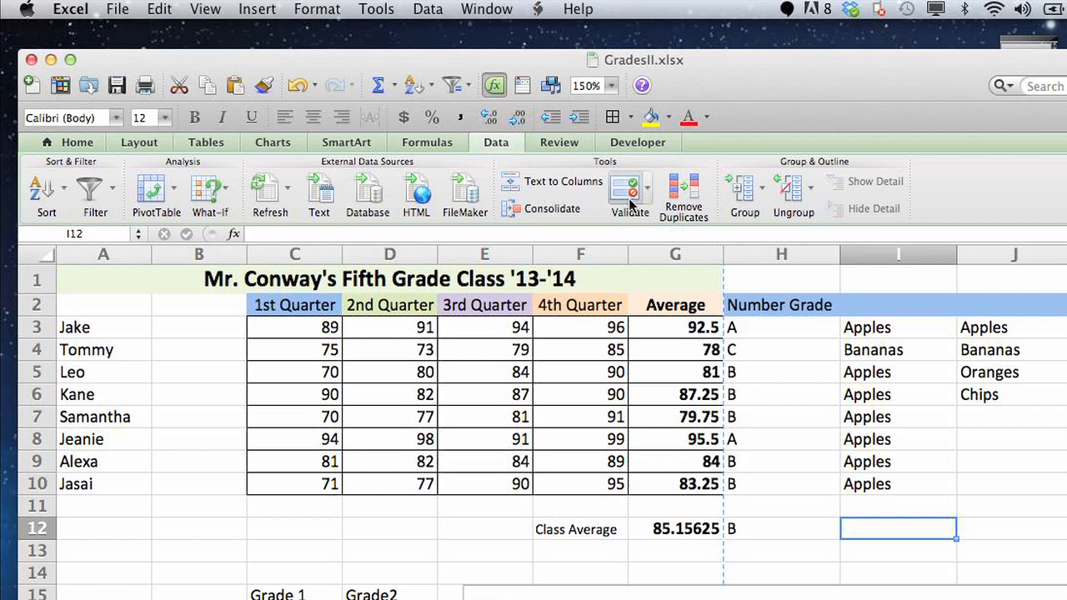
pyautogui.click(630, 192)
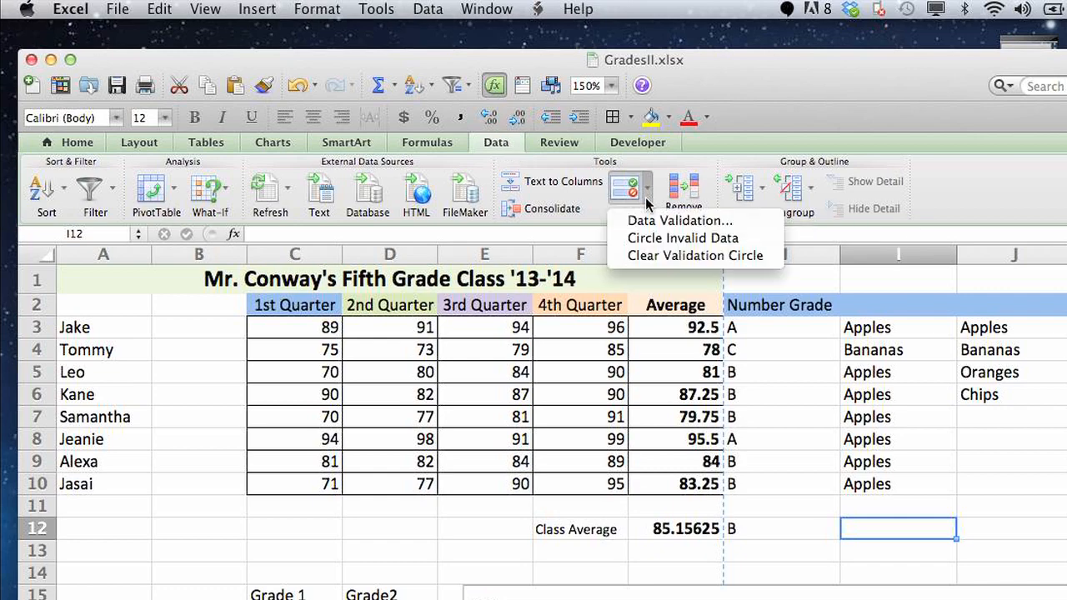
pyautogui.click(678, 220)
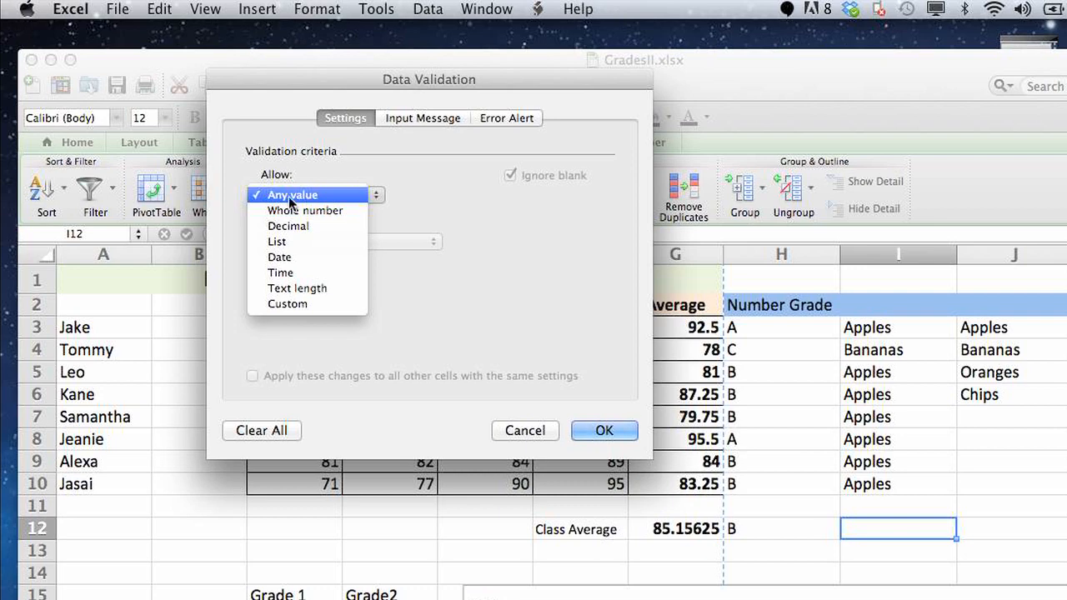
pyautogui.moveTo(324, 203)
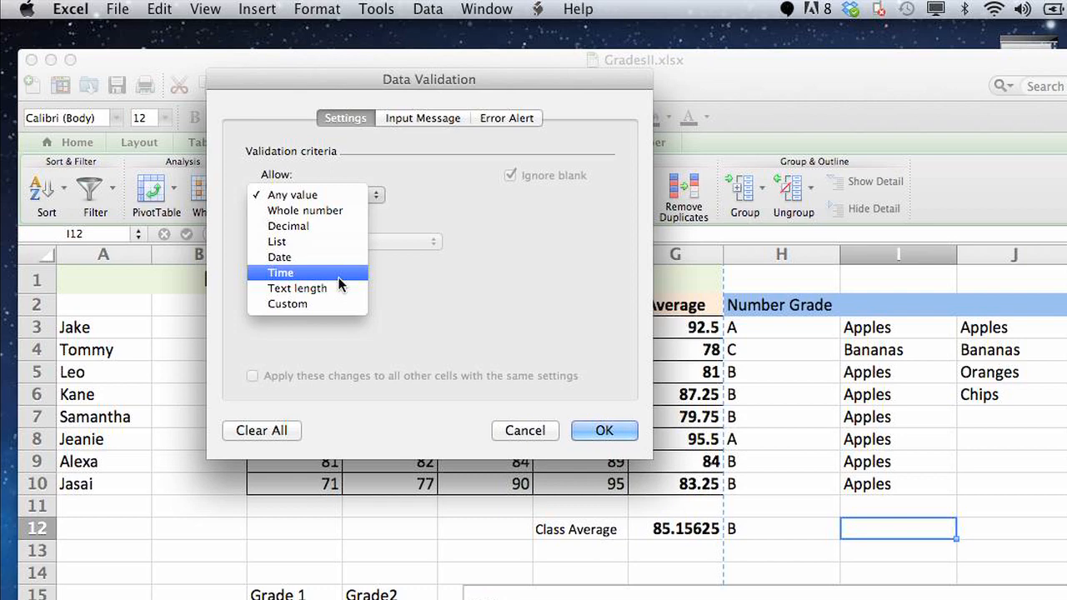
pyautogui.moveTo(337, 242)
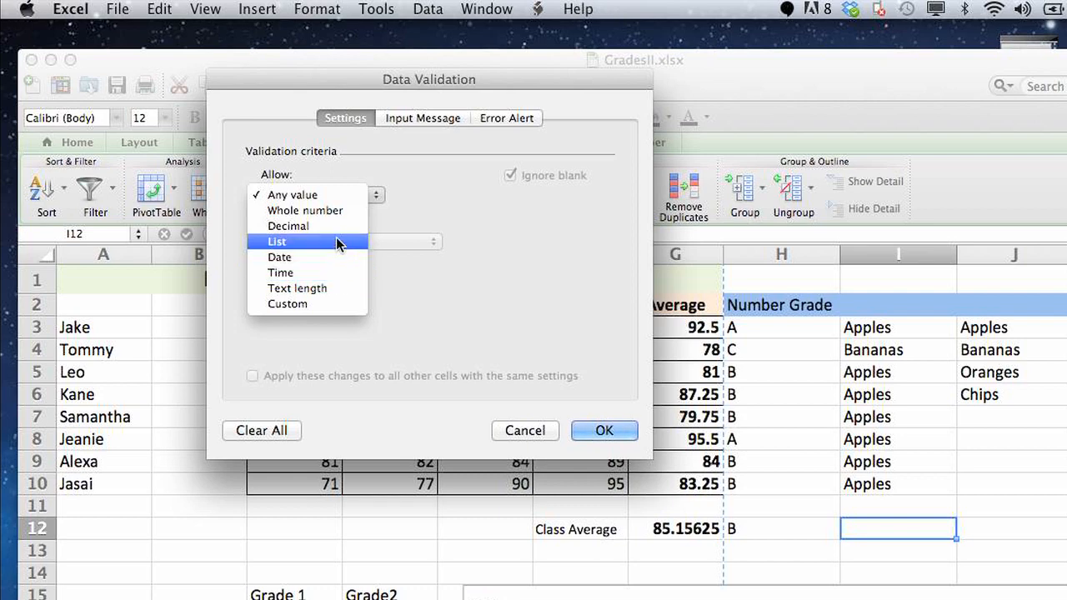
pyautogui.moveTo(325, 250)
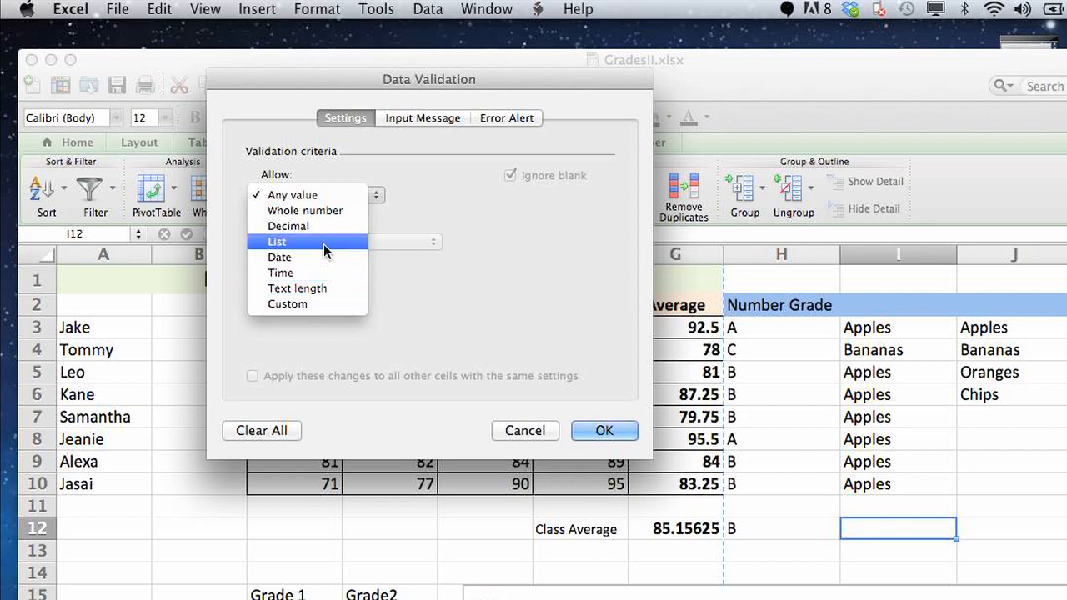
# Restrict I12 to whole numbers between minimum 20 and maximum 30.
pyautogui.click(303, 210)
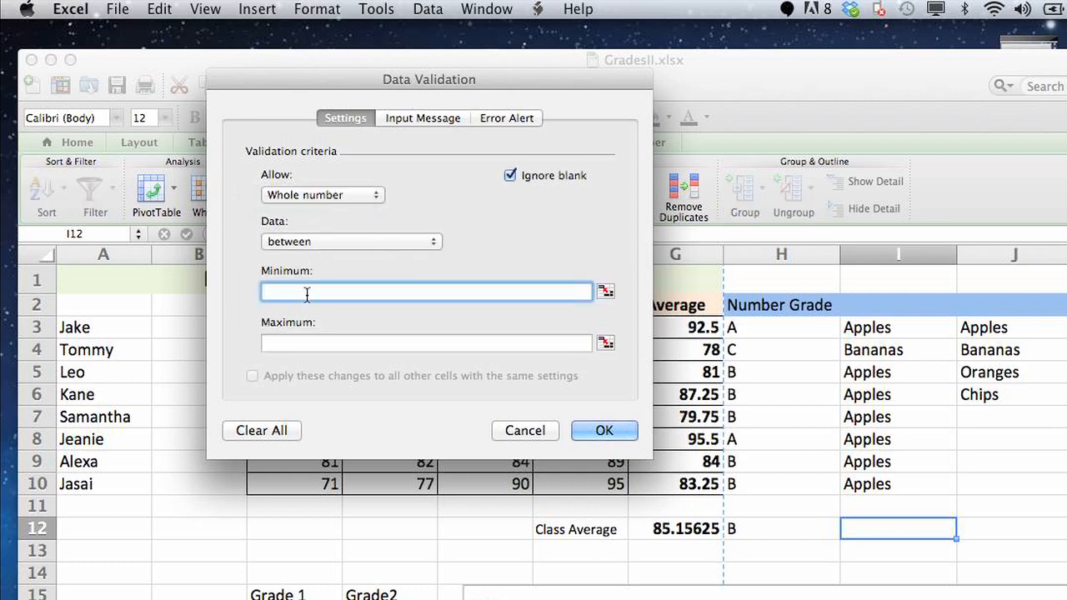
pyautogui.write('20')
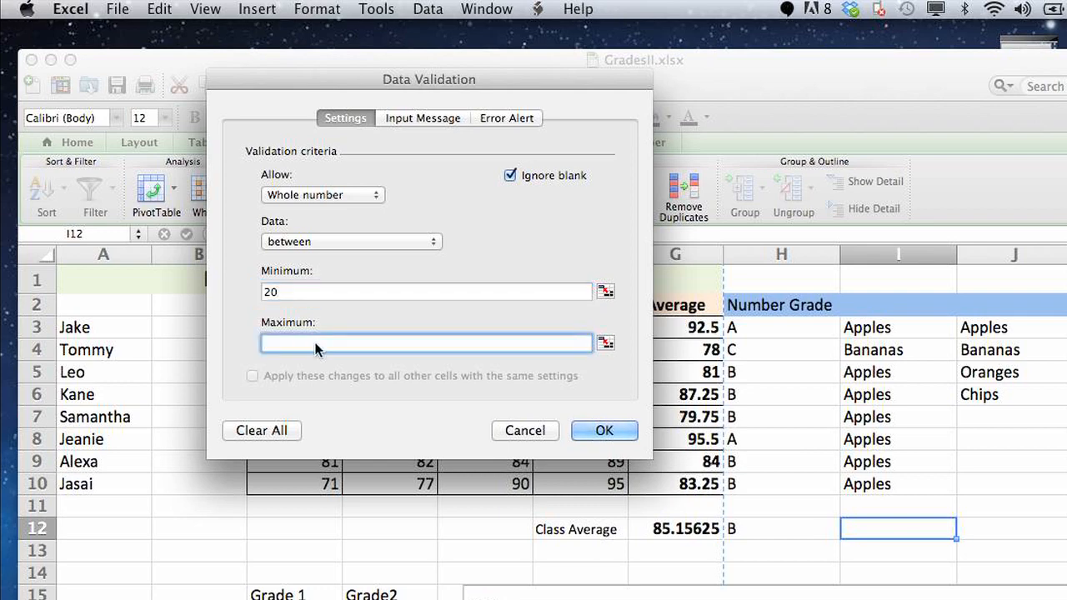
pyautogui.write('30')
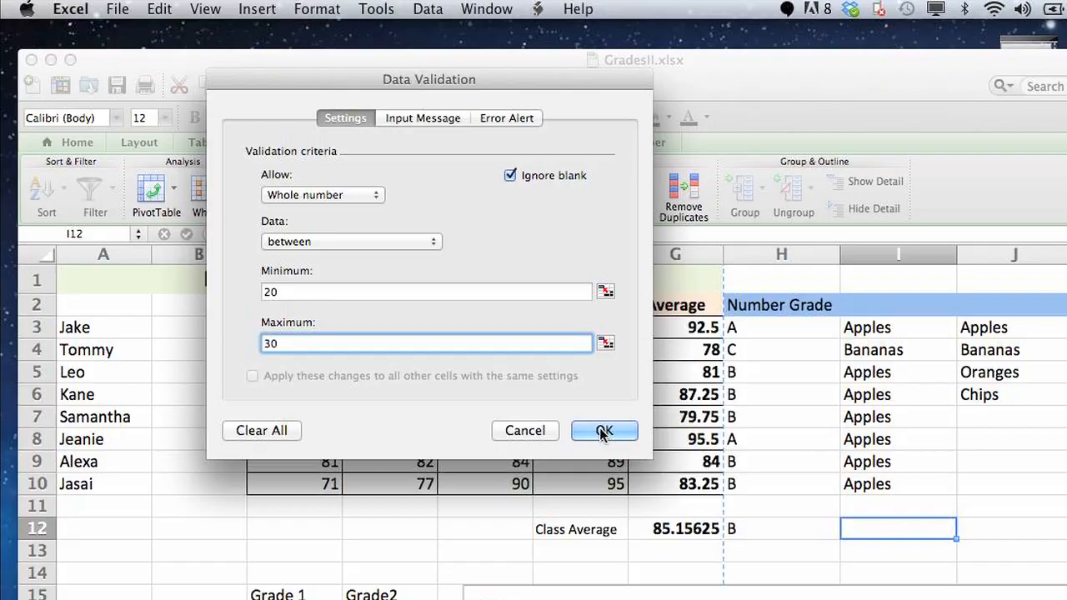
pyautogui.click(604, 430)
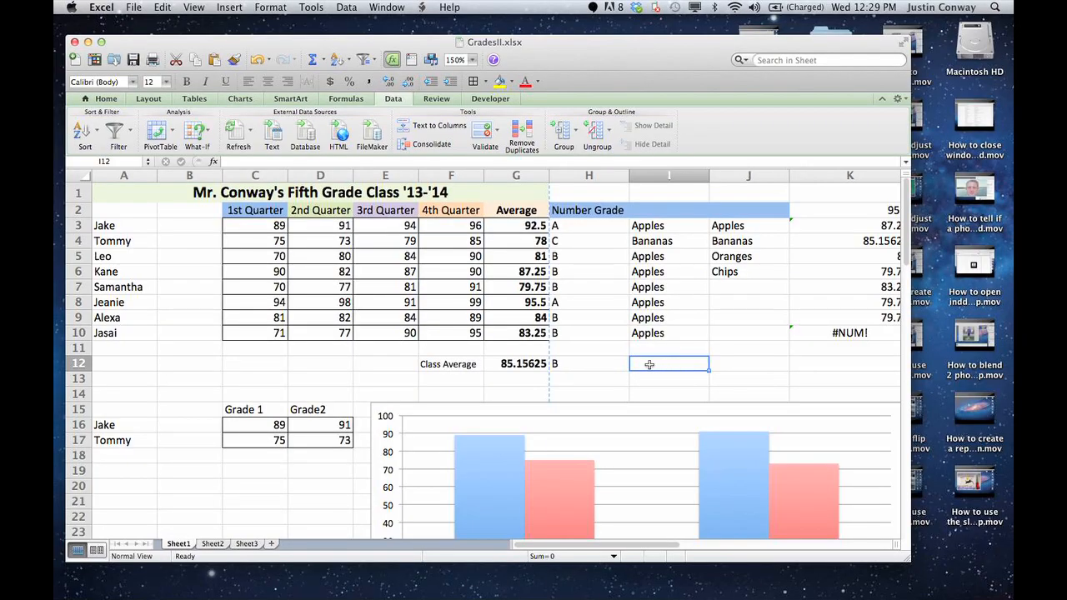
# Enter 40 (rejected), retry, then enter 20, which the rule accepts.
pyautogui.write('40')
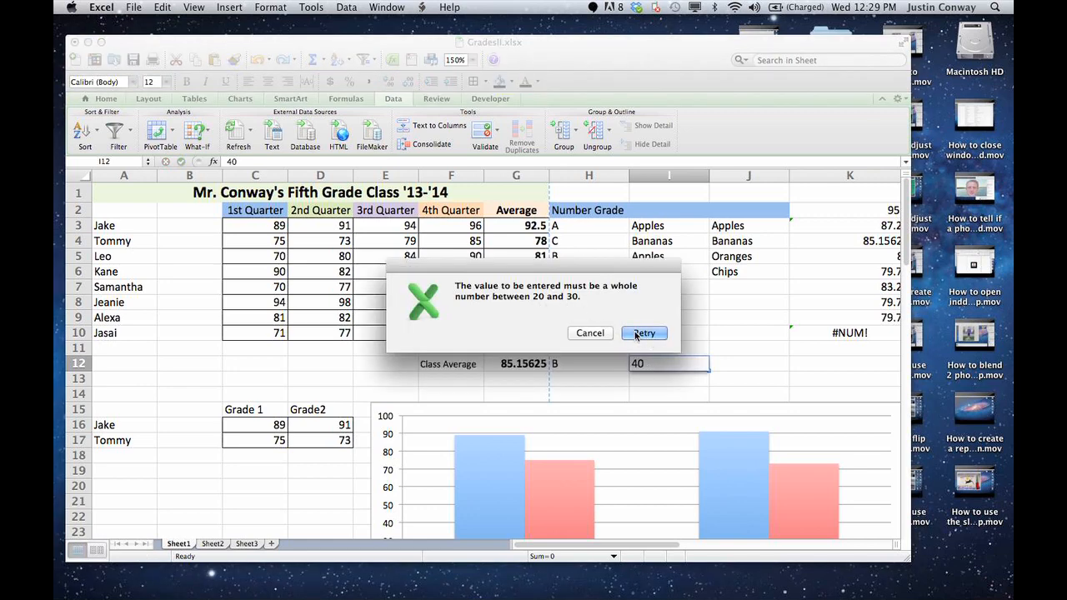
pyautogui.click(643, 334)
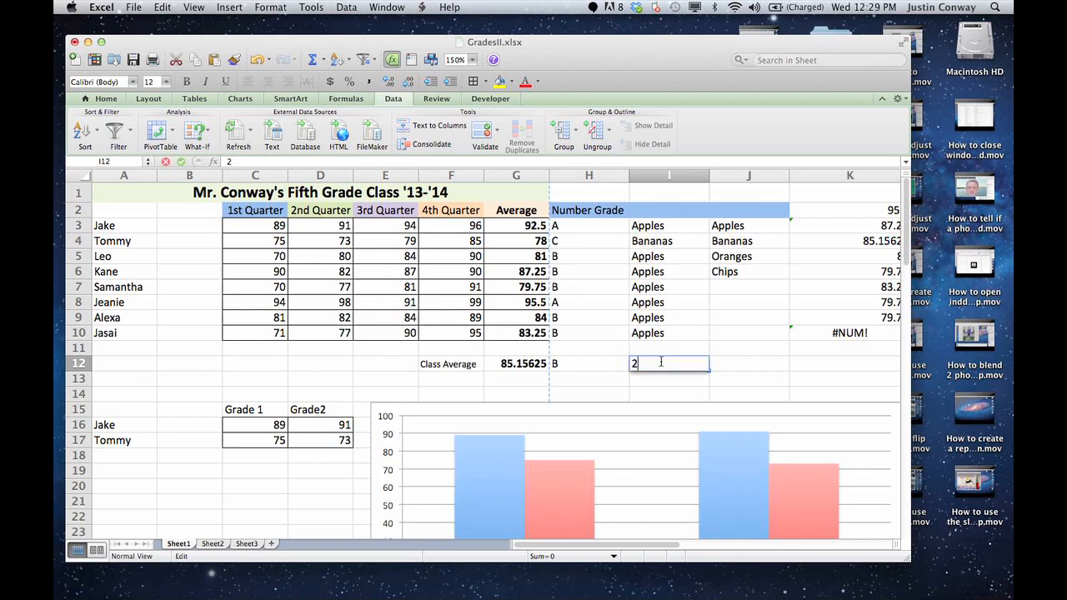
pyautogui.press('Return')
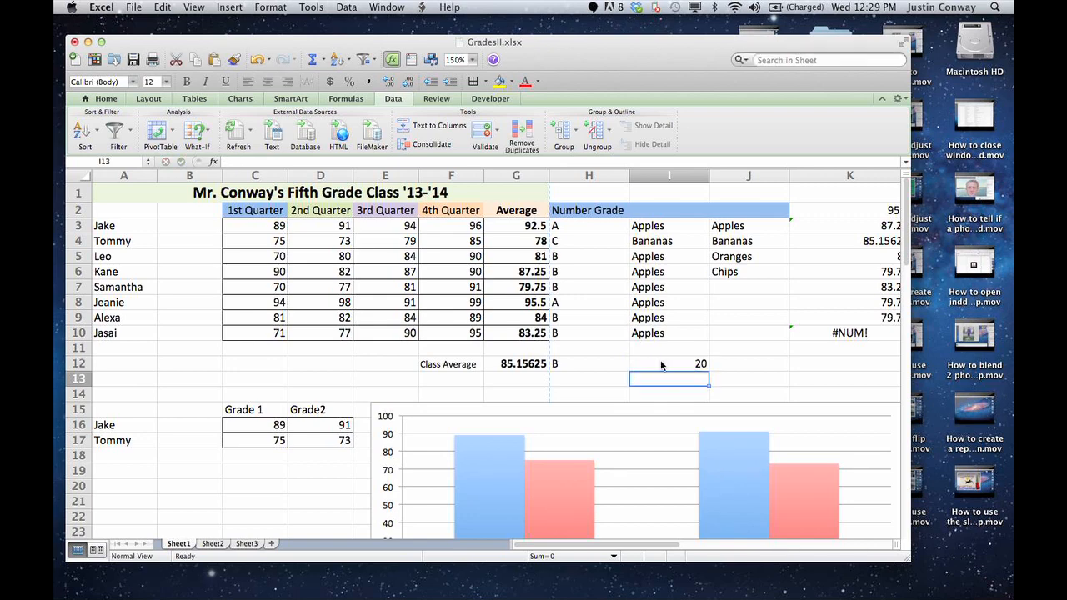